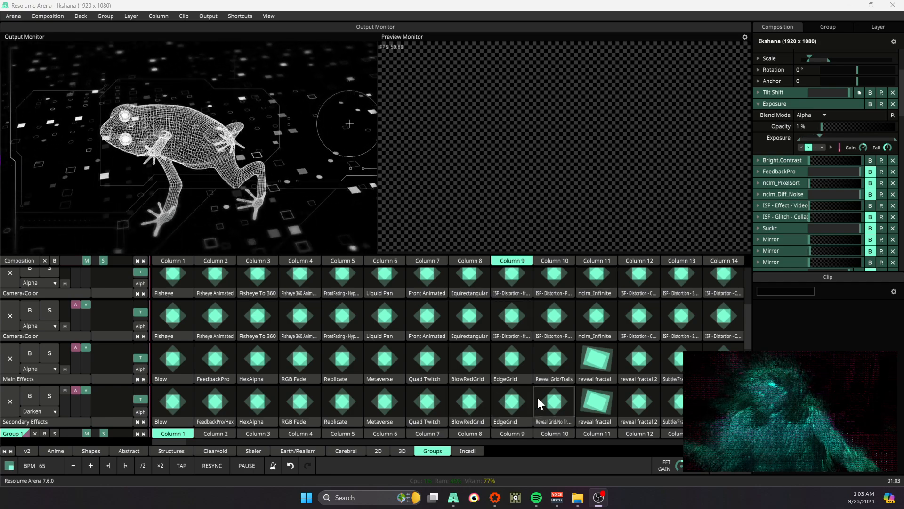
mouse_move(319, 386)
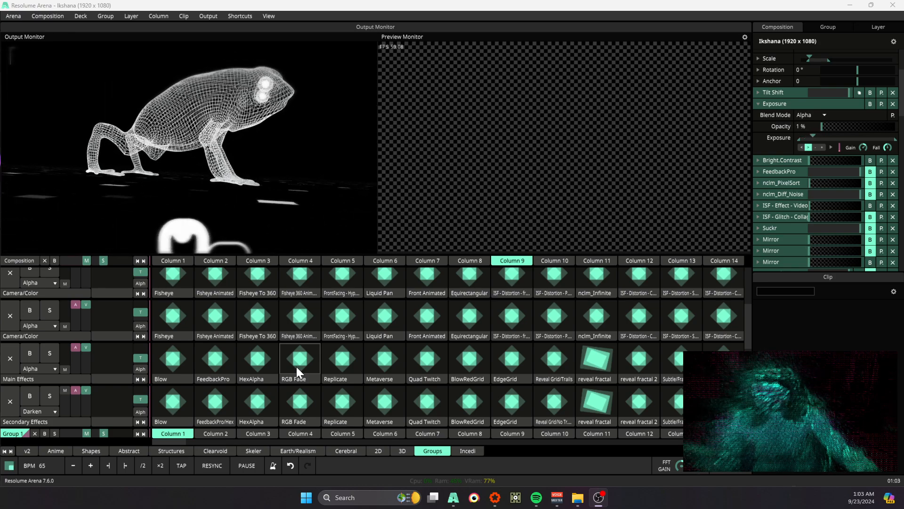
Step: Trigger the Blow effect clip in Secondary Effects' first column over the wireframe frog
click(171, 401)
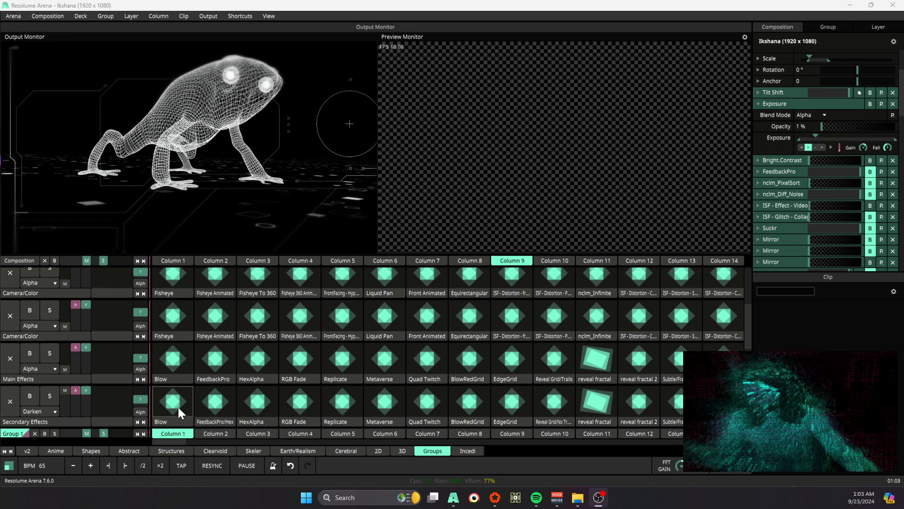
click(172, 402)
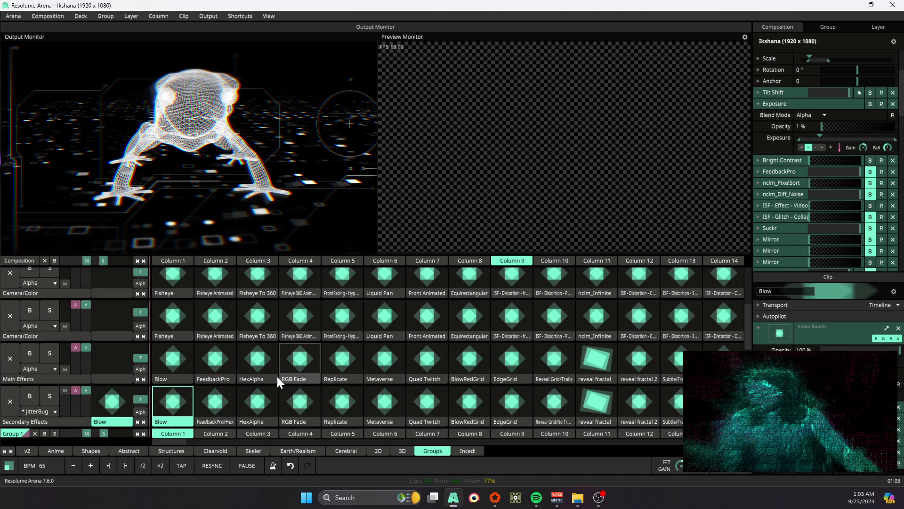
Step: Select and relaunch the Blow clip to view its Grid, Blow, Trails, Twitch, Mirror Quad stack
click(172, 401)
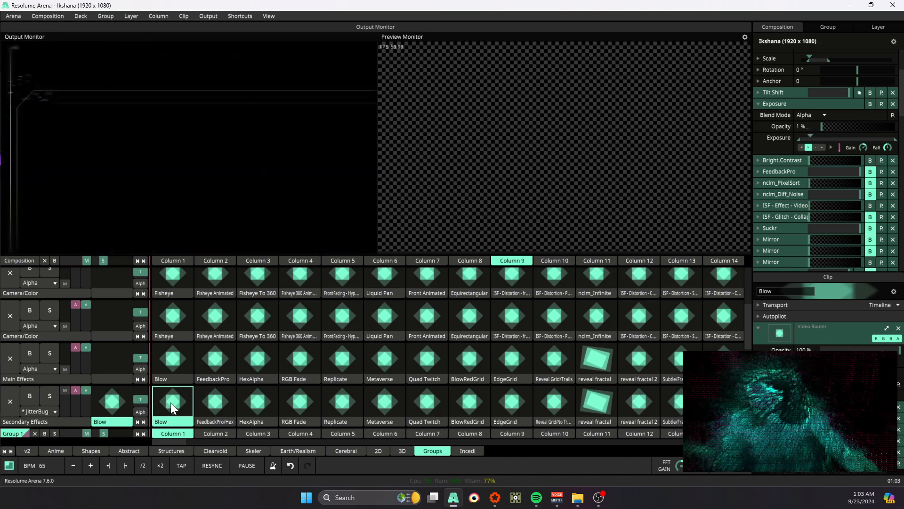
click(172, 401)
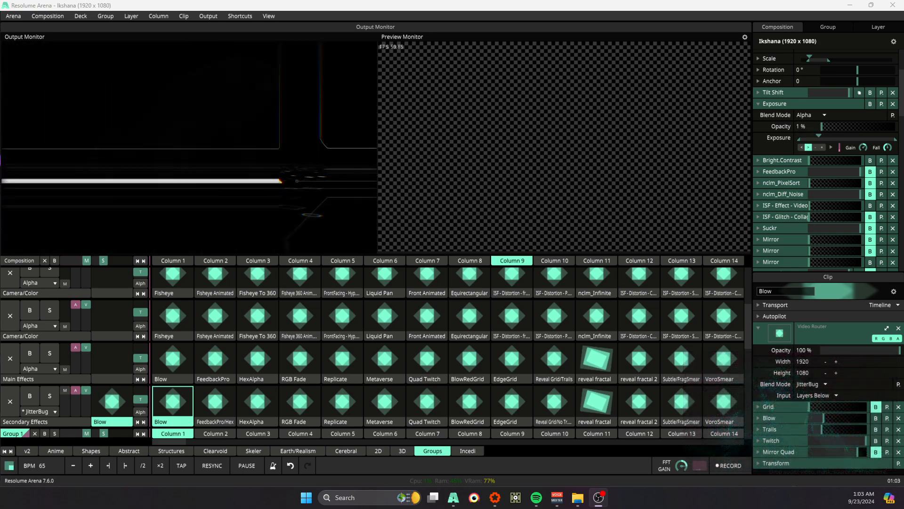
click(171, 400)
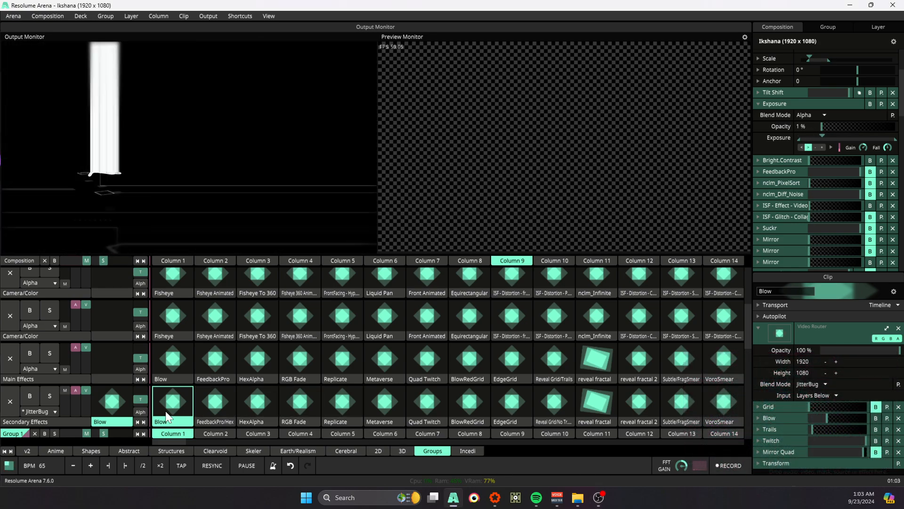
click(384, 400)
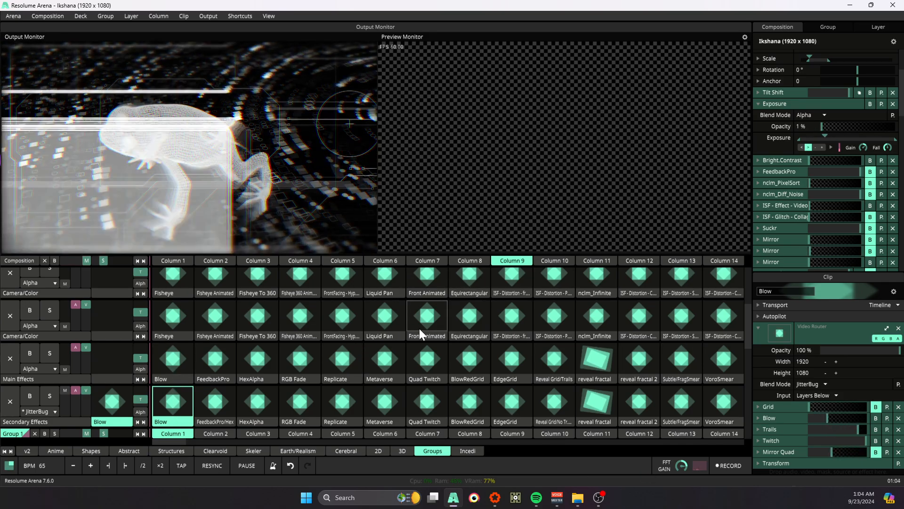
click(172, 401)
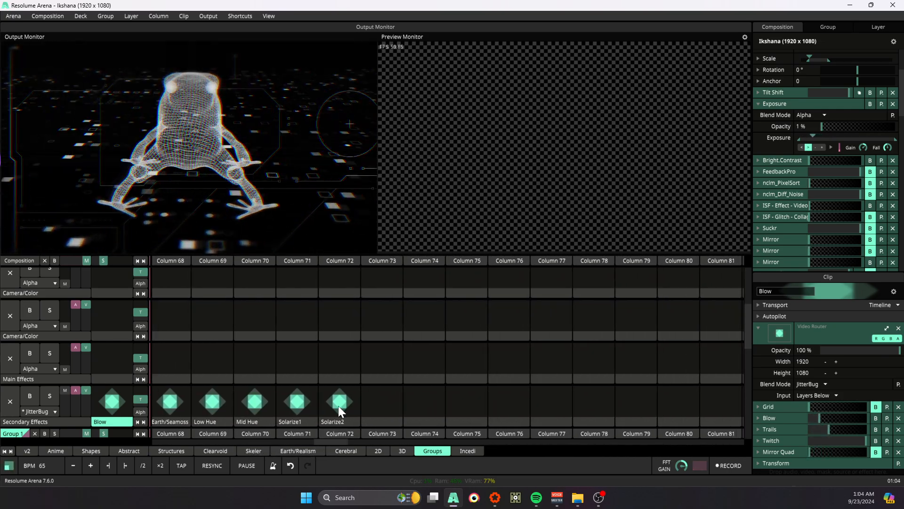
Step: Select the empty column 74 slot on Secondary Effects and show the Effects browser
click(423, 401)
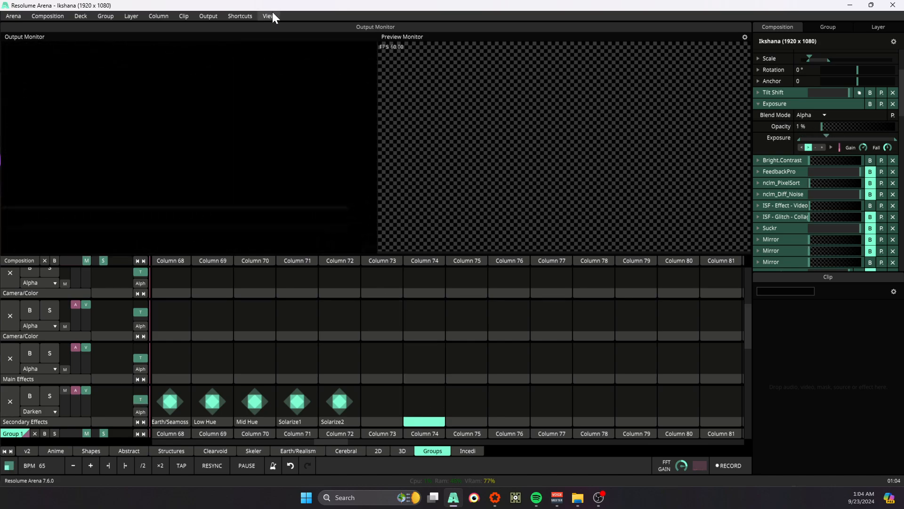
click(268, 16)
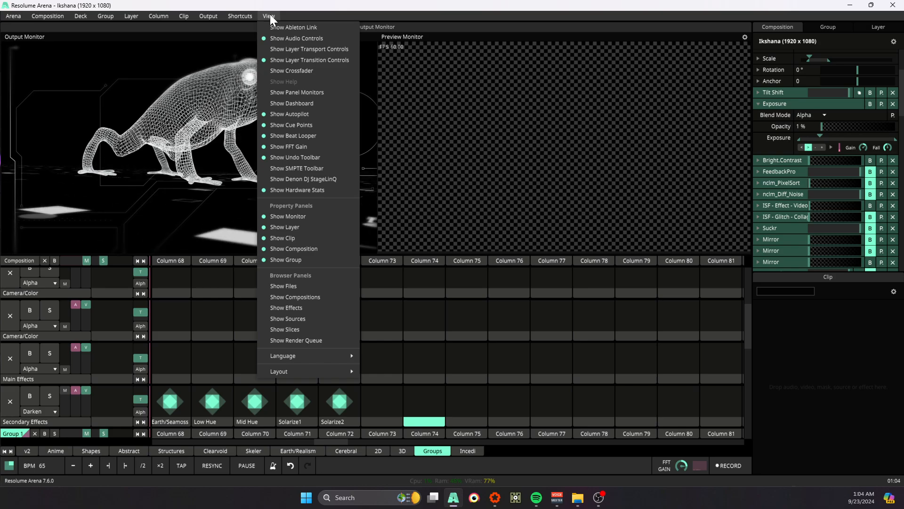
click(287, 308)
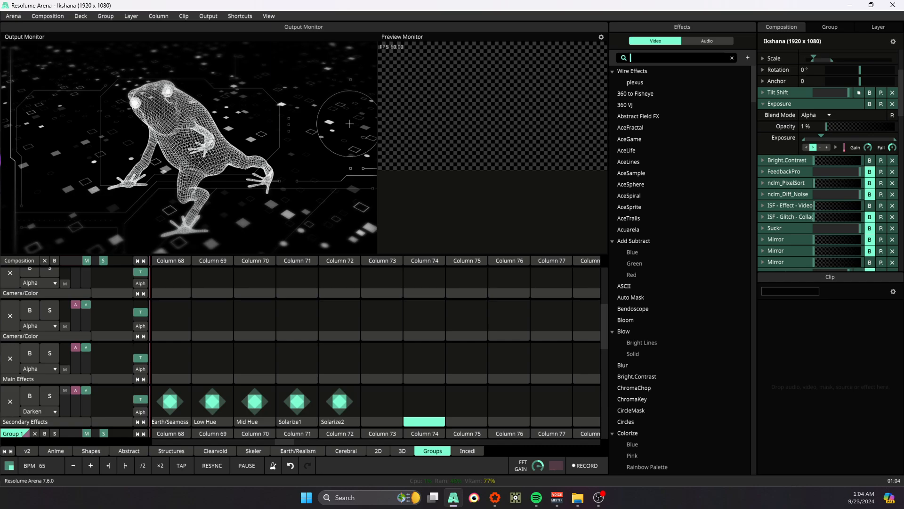
Step: Search 'trails' and drop Trails into column 74, opening its 0.9-feedback settings
text(trails)
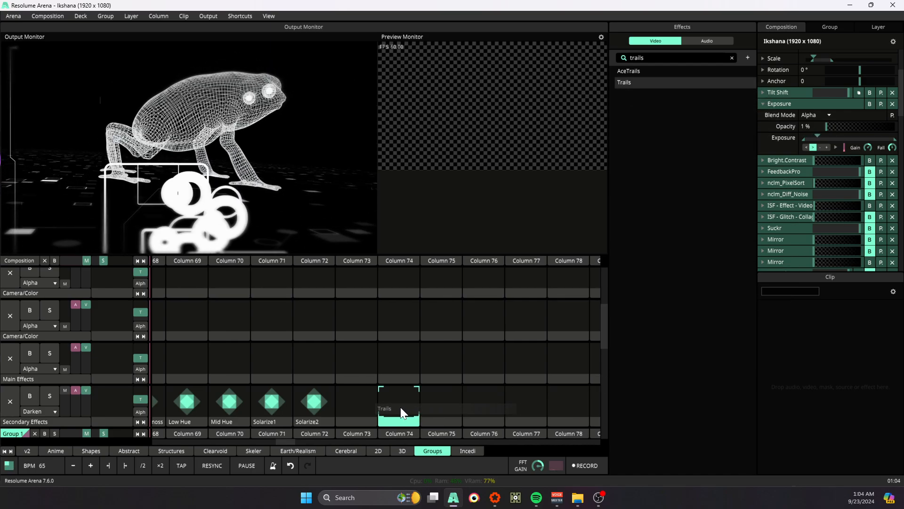
click(398, 401)
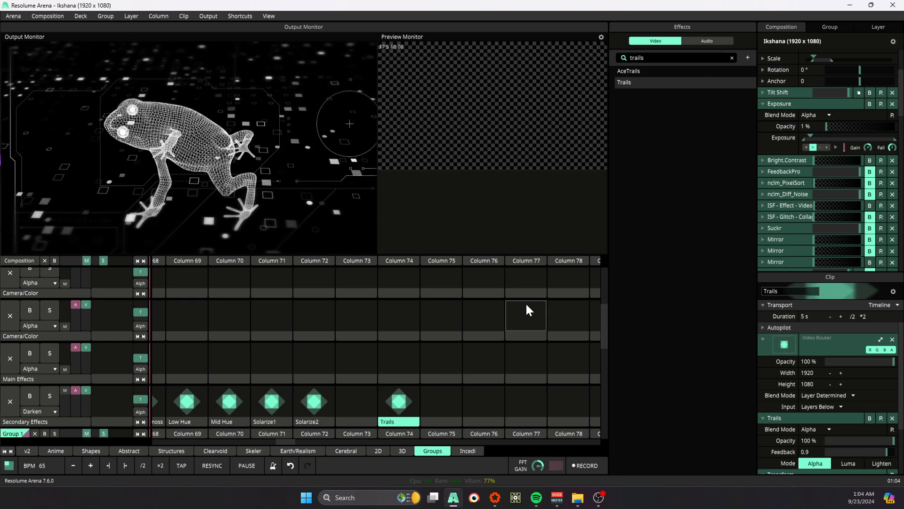
click(732, 58)
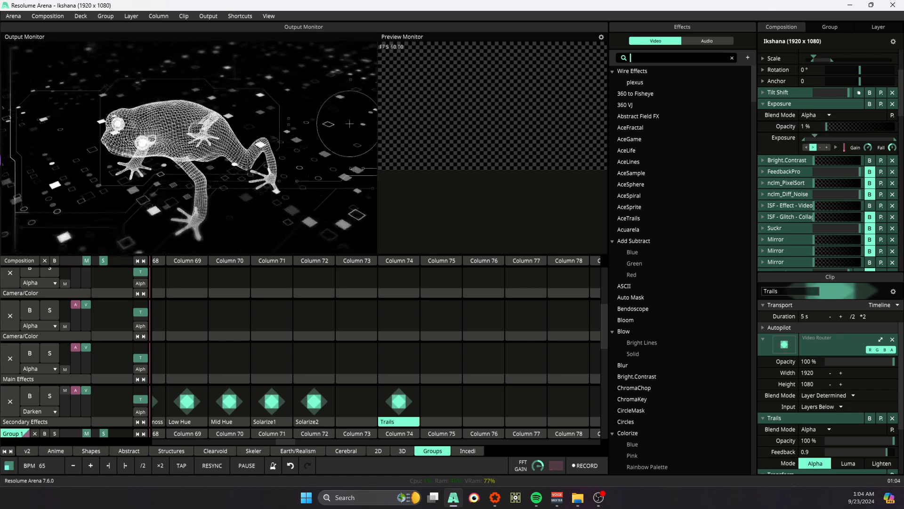
Step: Add Delay RGB to the column 74 Trails clip and launch it over the frog
text(delay)
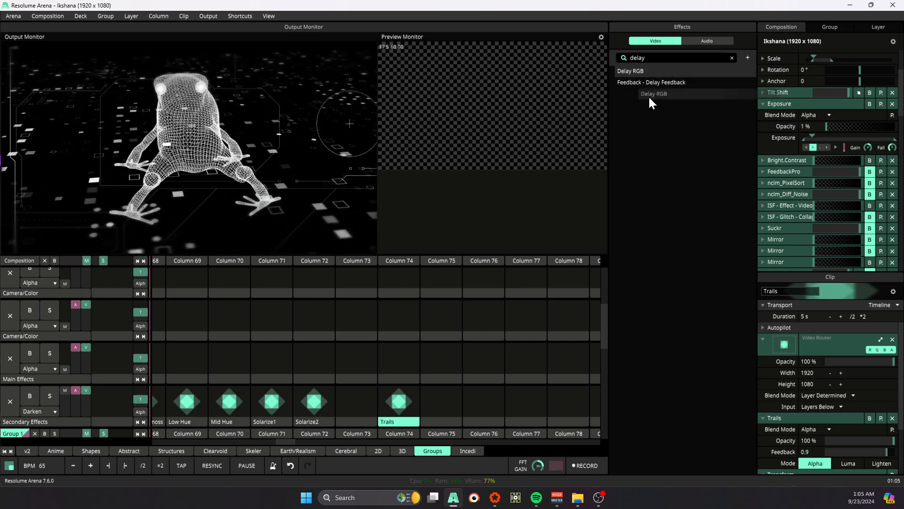
click(375, 401)
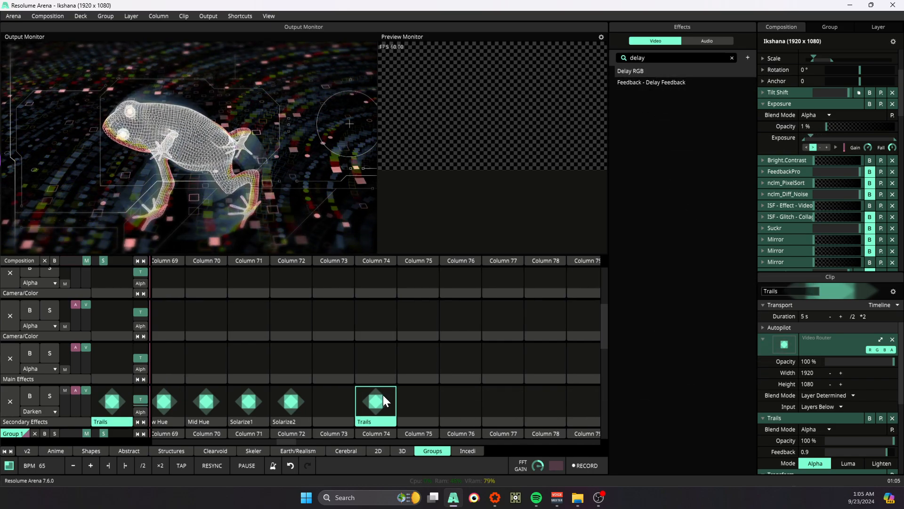
click(763, 418)
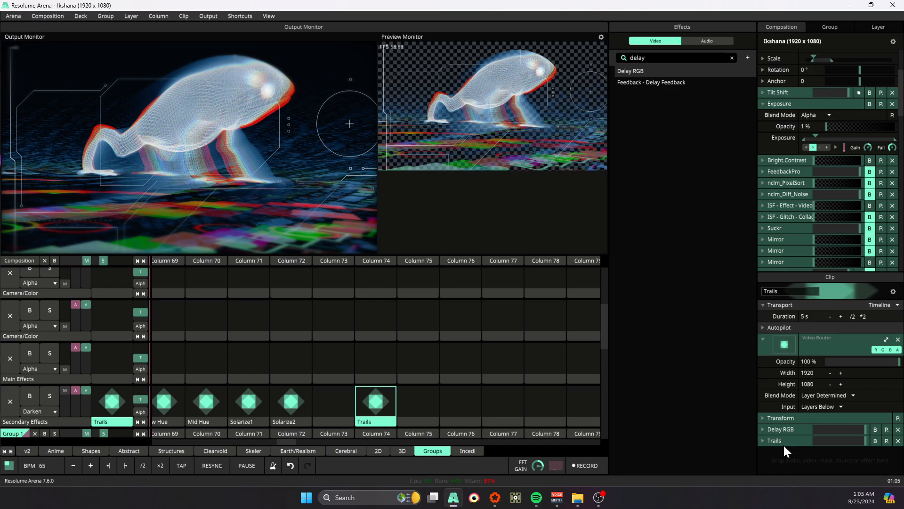
mouse_move(781, 453)
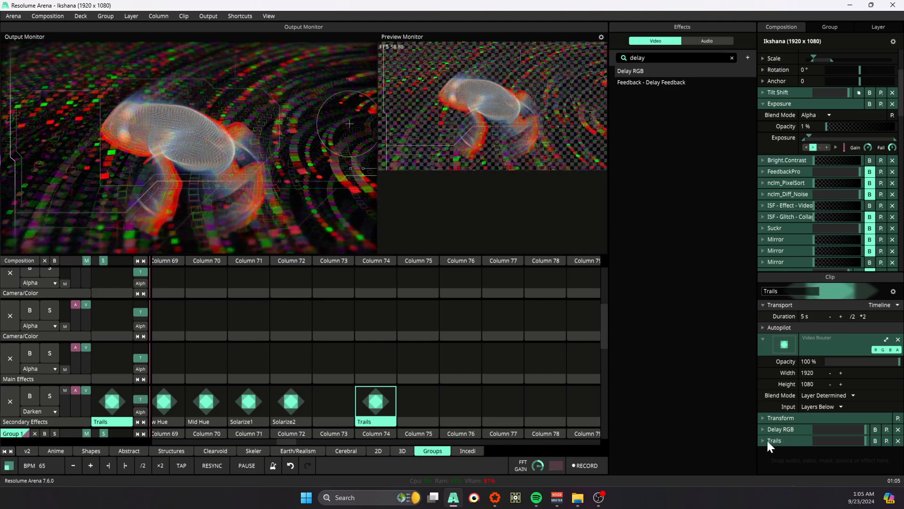
click(732, 58)
text(t)
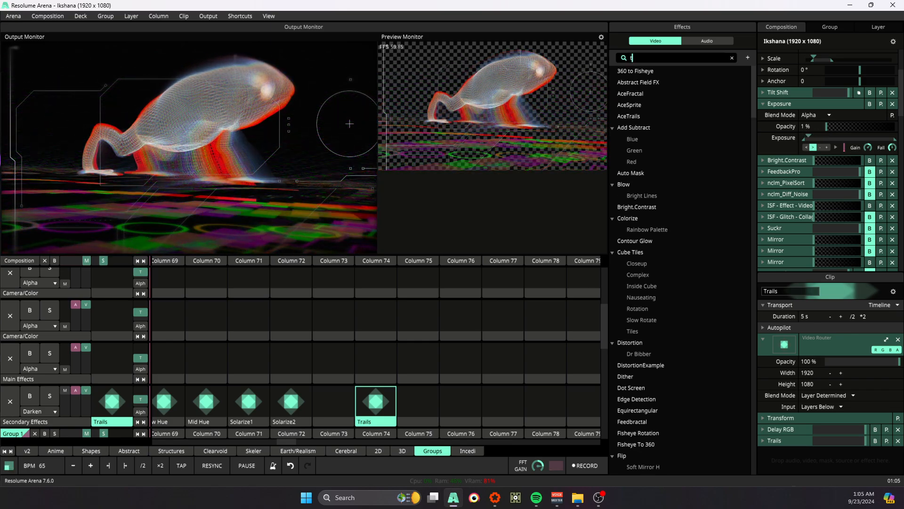
Step: Place a new Triangulate clip beside the Trails clip and launch it on the frog
text(riangu)
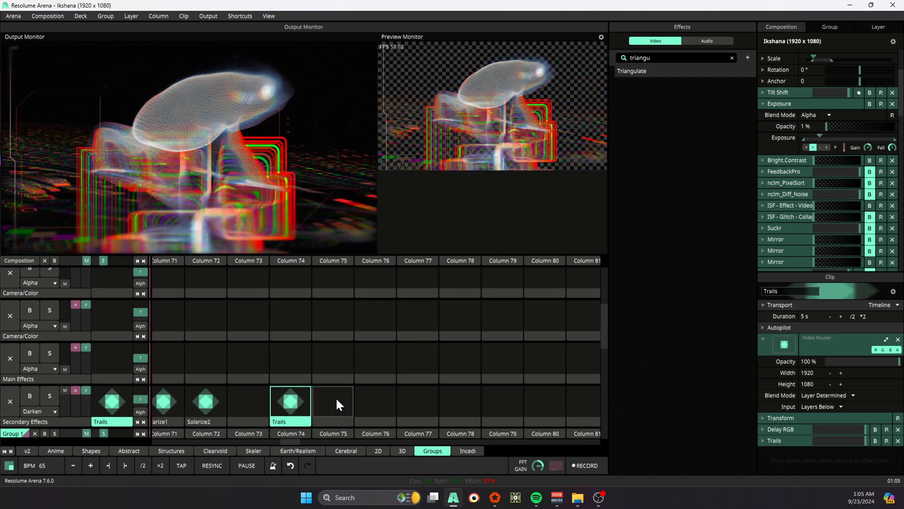
click(332, 401)
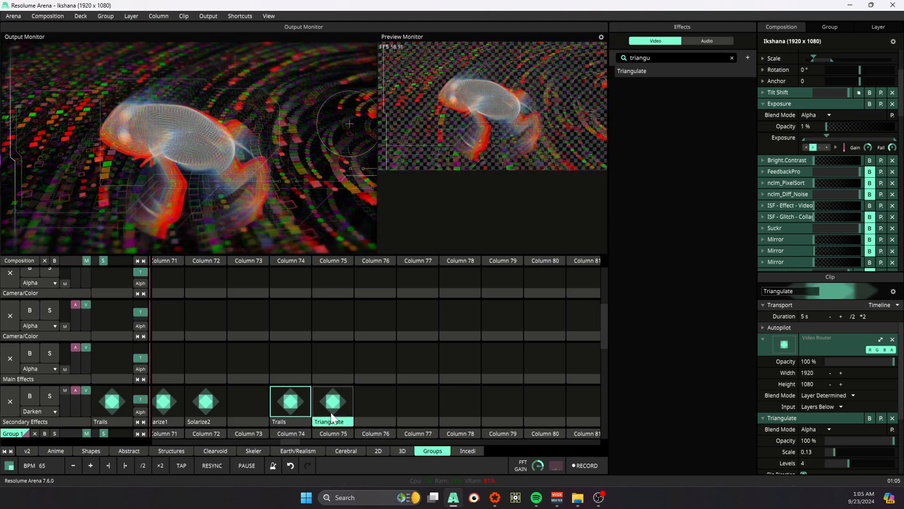
click(333, 402)
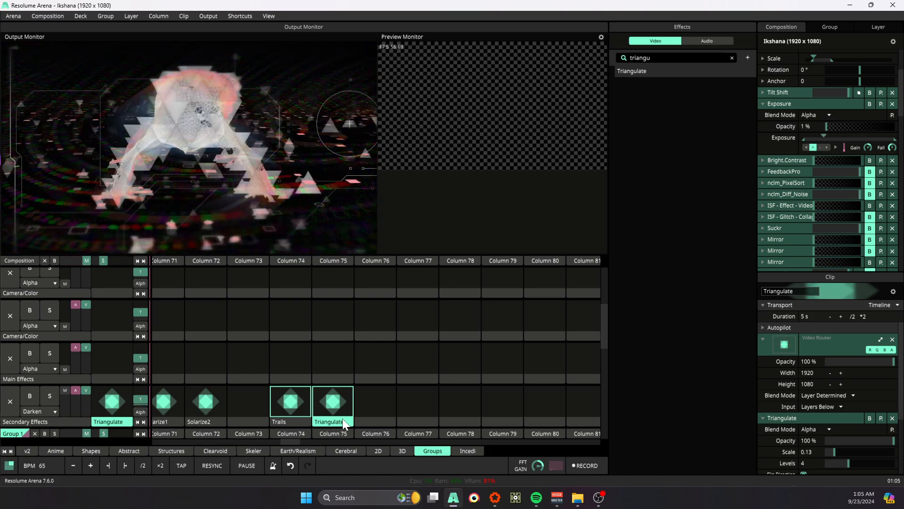
Step: Drag the Triangulate clip onto the Trails clip to merge it into that stack
click(332, 401)
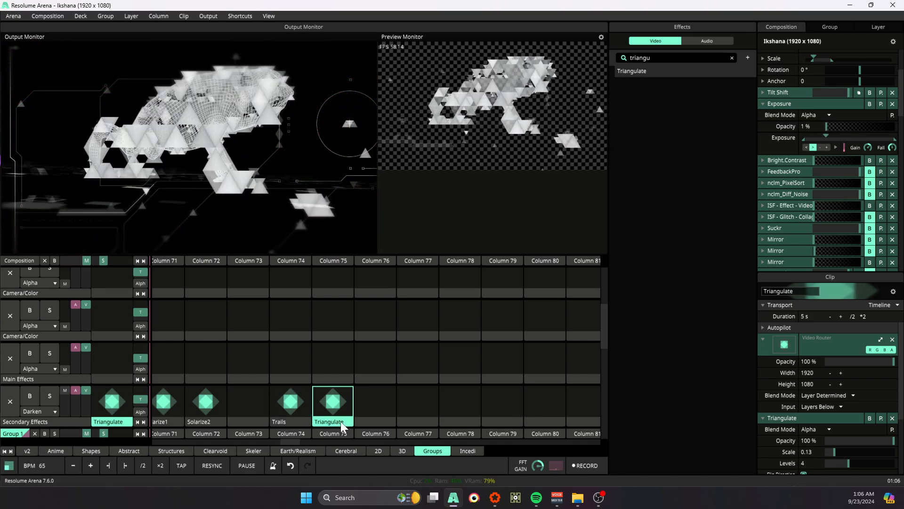
click(288, 401)
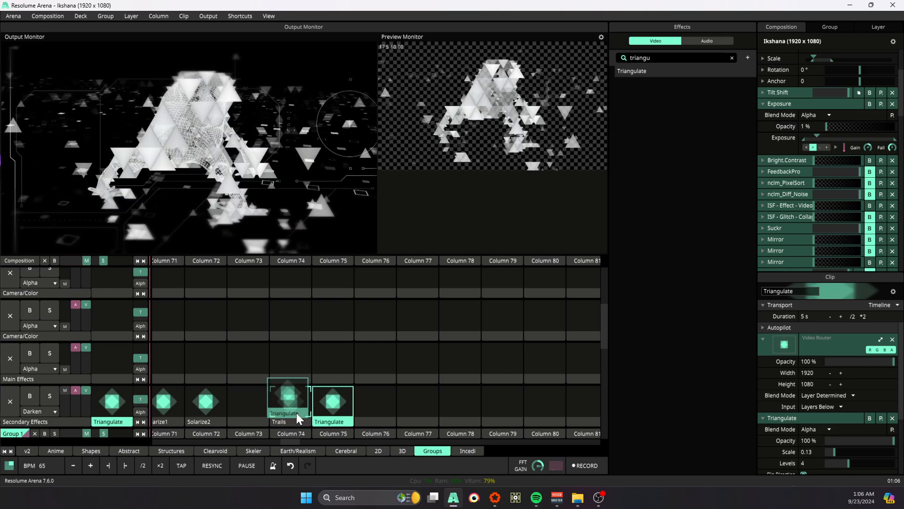
click(288, 401)
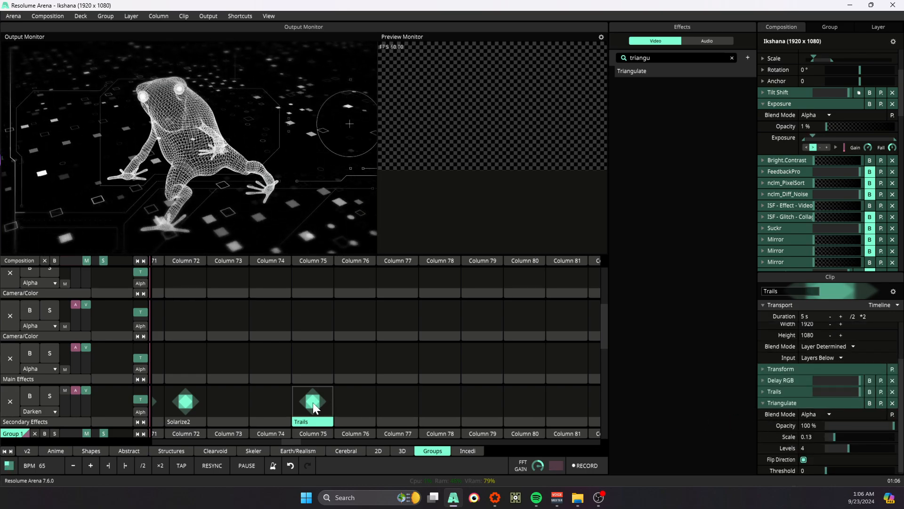
Step: Launch the combined Trails clip and expand the Delay RGB settings
click(312, 402)
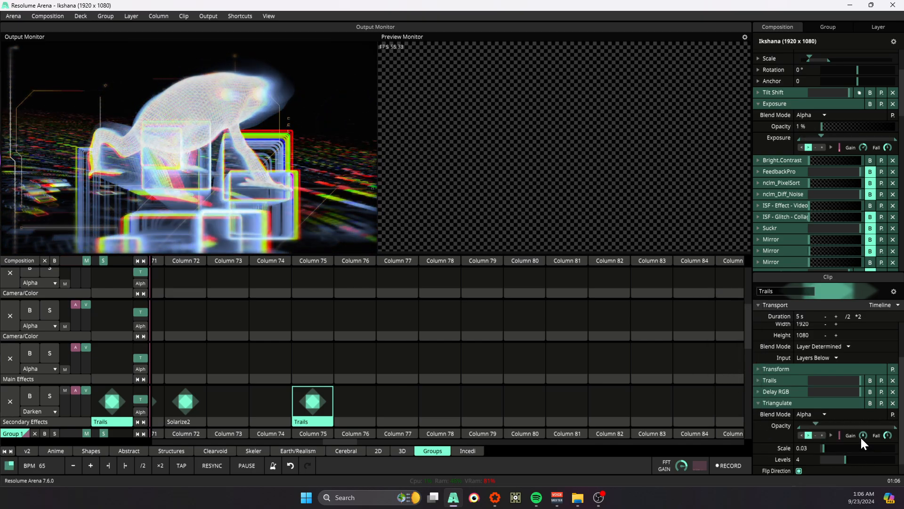
click(758, 391)
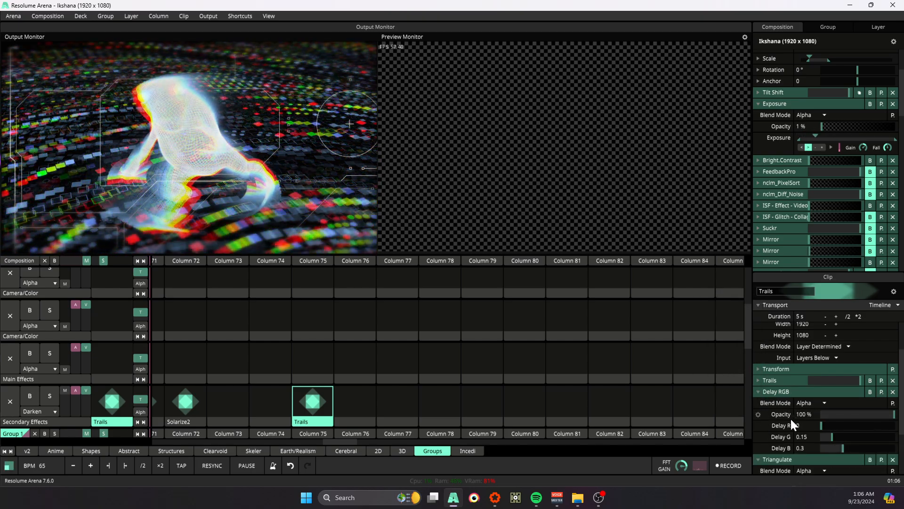